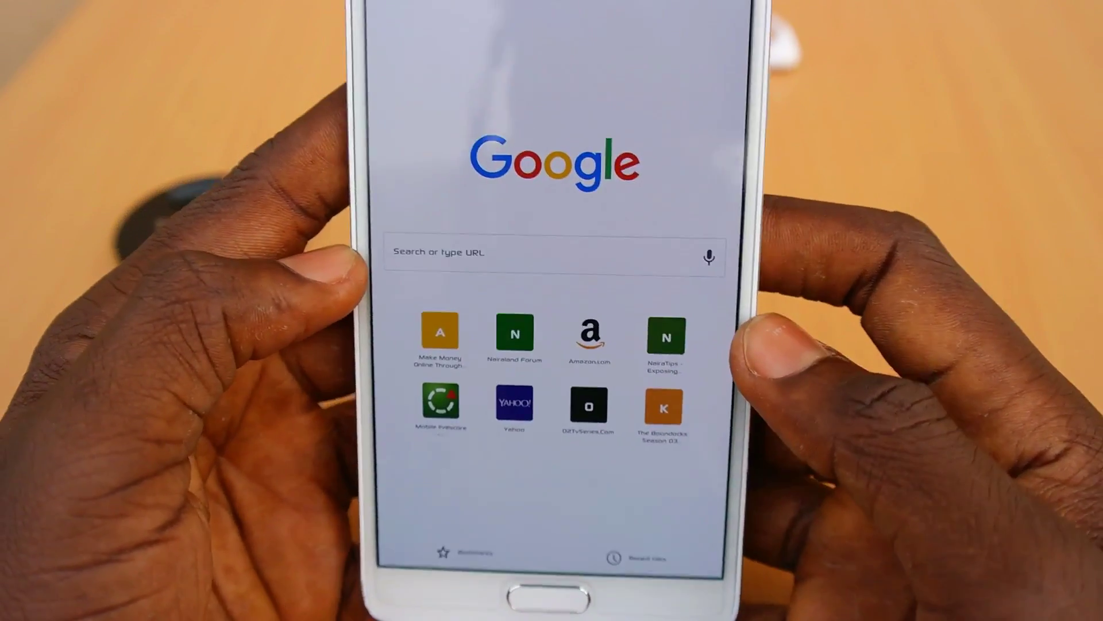
Search Google for 'how to root Samsung galaxy note 4'
text(how to root Samsung galaxy note 4)
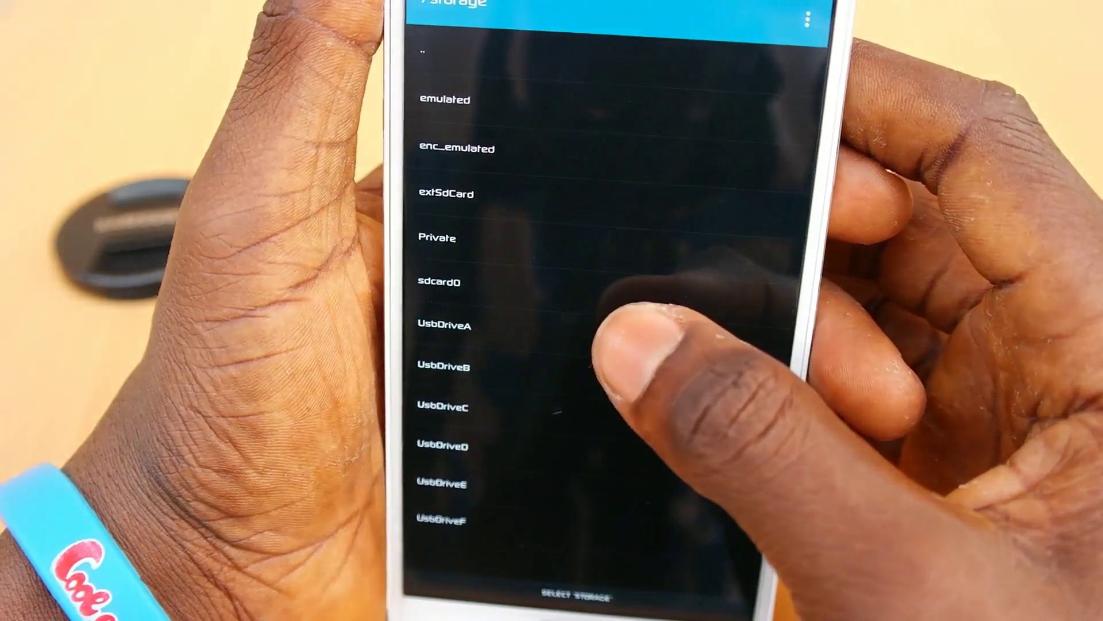
Set AZ Screen Recorder's output directory to extSdCard and confirm Select Storage
click(441, 326)
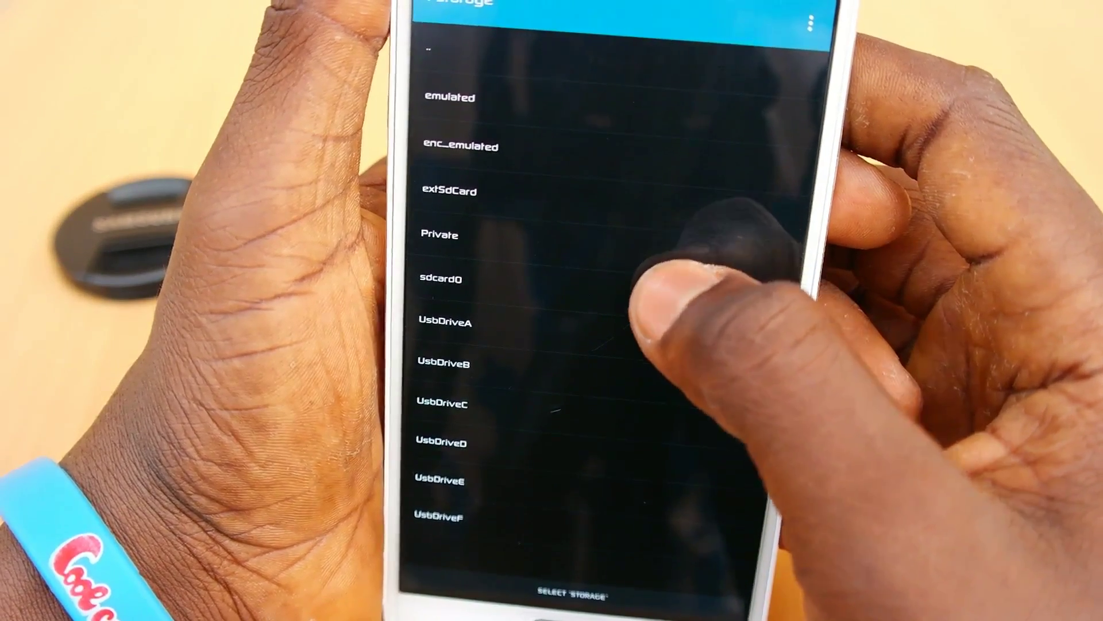
click(448, 192)
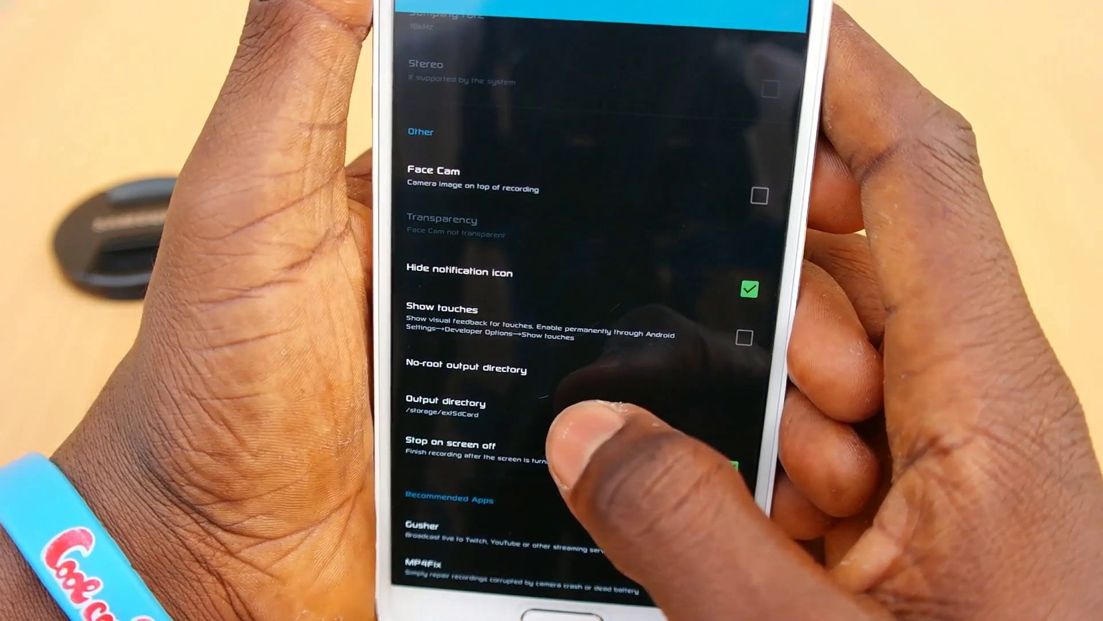
scroll(down, 3)
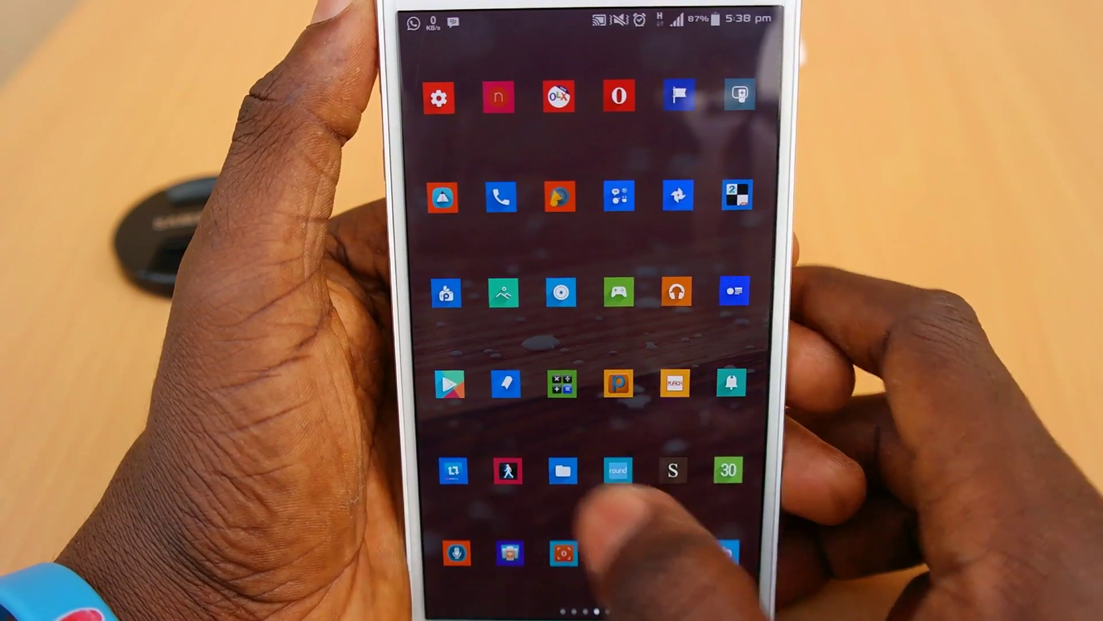
Install FolderMount [ROOT] from the Play Store, accepting its permissions
click(449, 383)
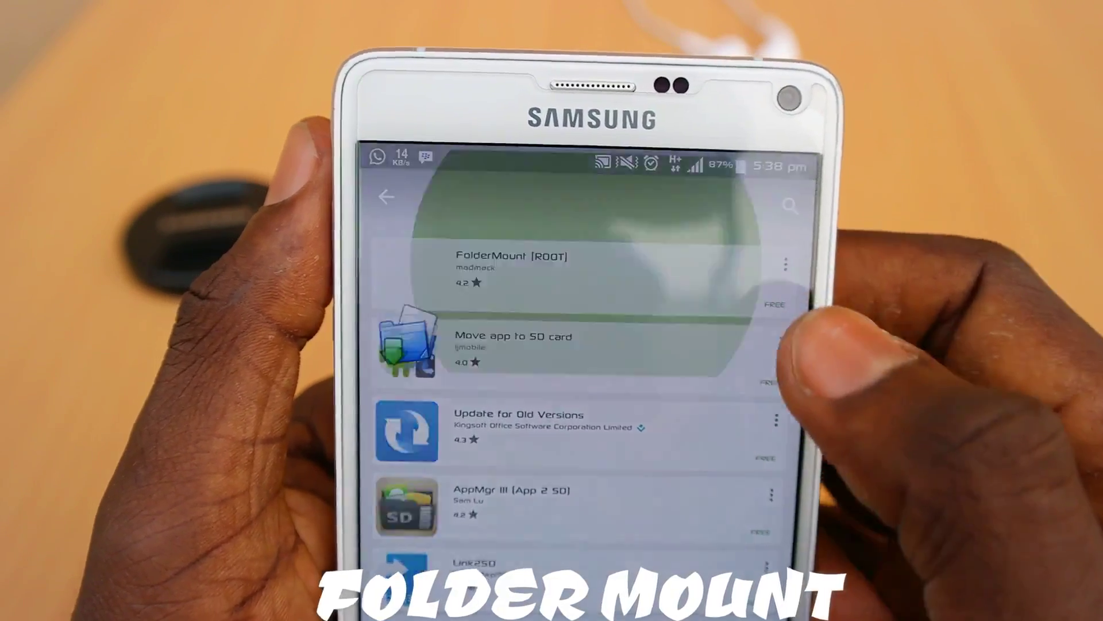
click(513, 269)
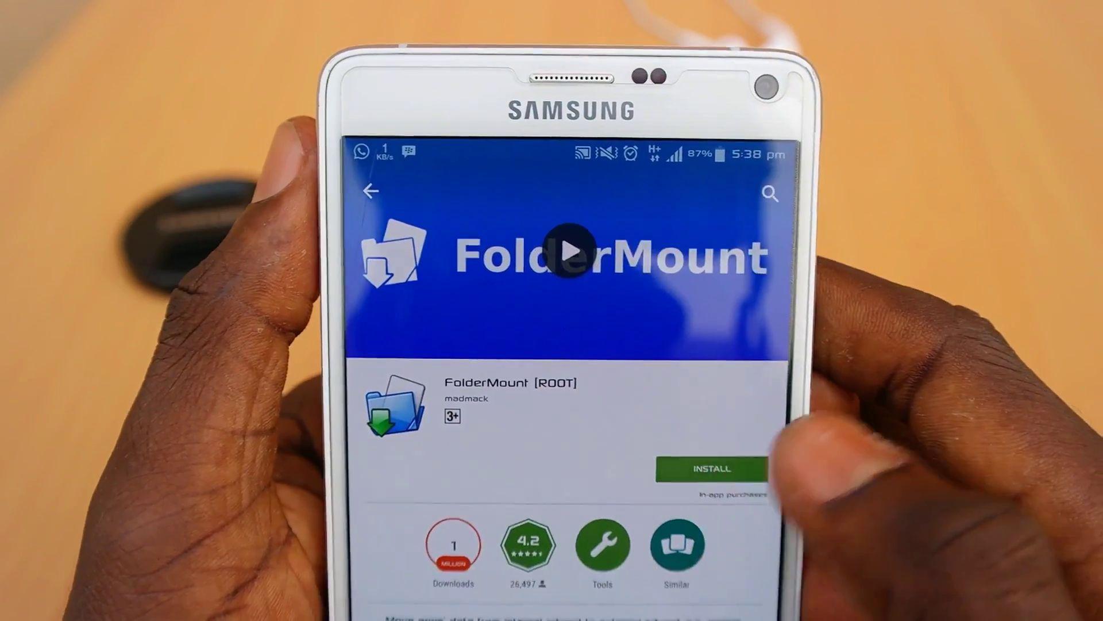
click(711, 469)
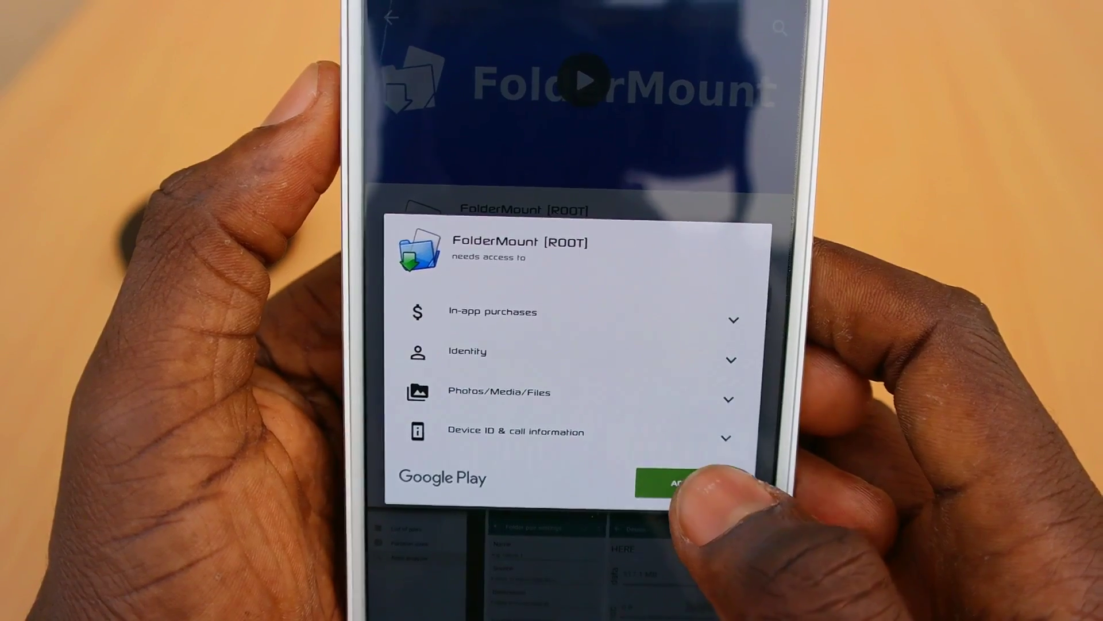
click(673, 484)
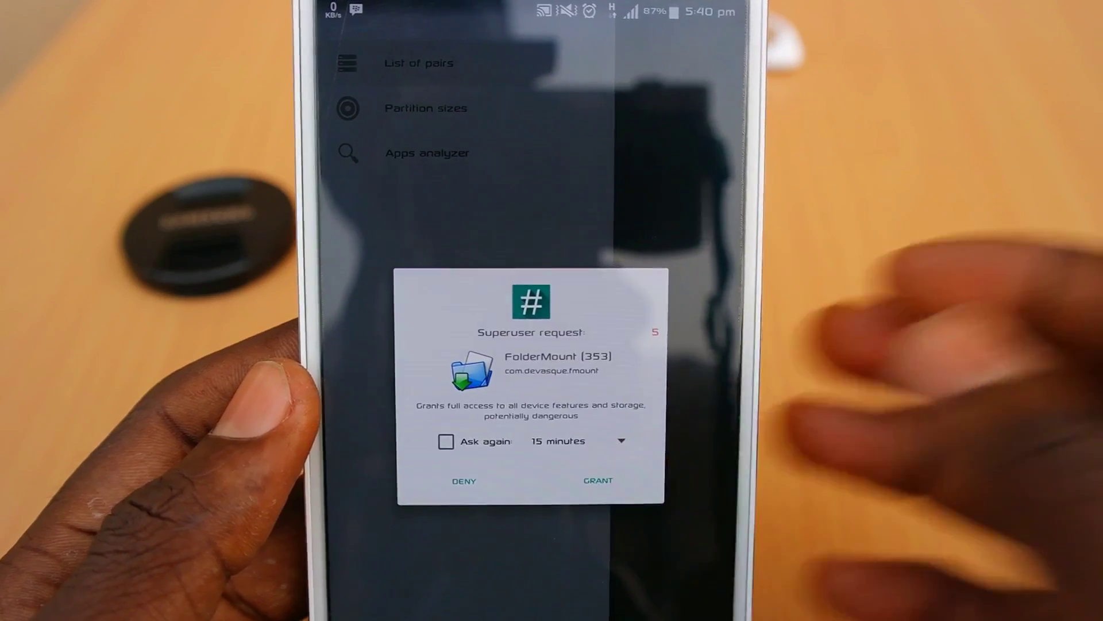
Grant FolderMount superuser access and agree to the sdcard module and write-permission fixes
click(597, 481)
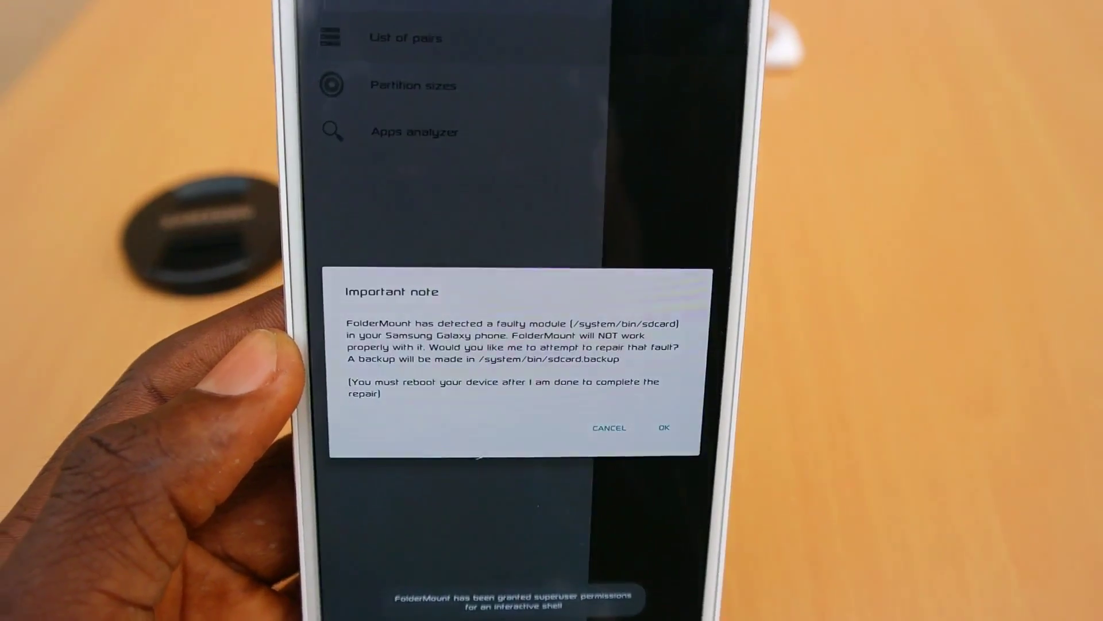
click(662, 427)
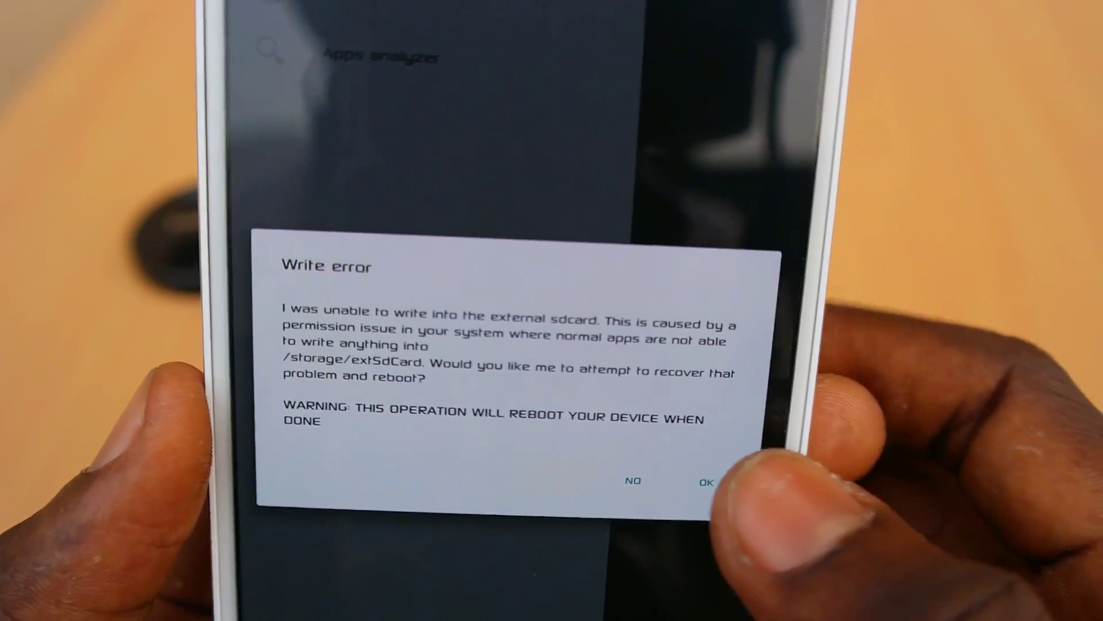
click(705, 482)
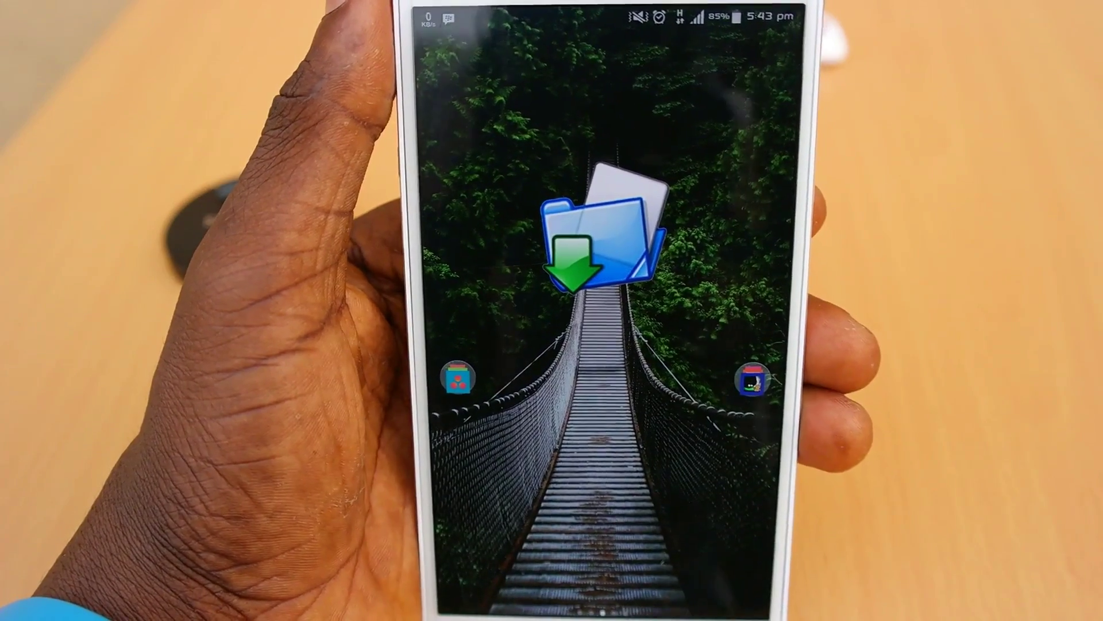
Relaunch FolderMount, approve the sdcard module repair, and restart the phone
click(601, 242)
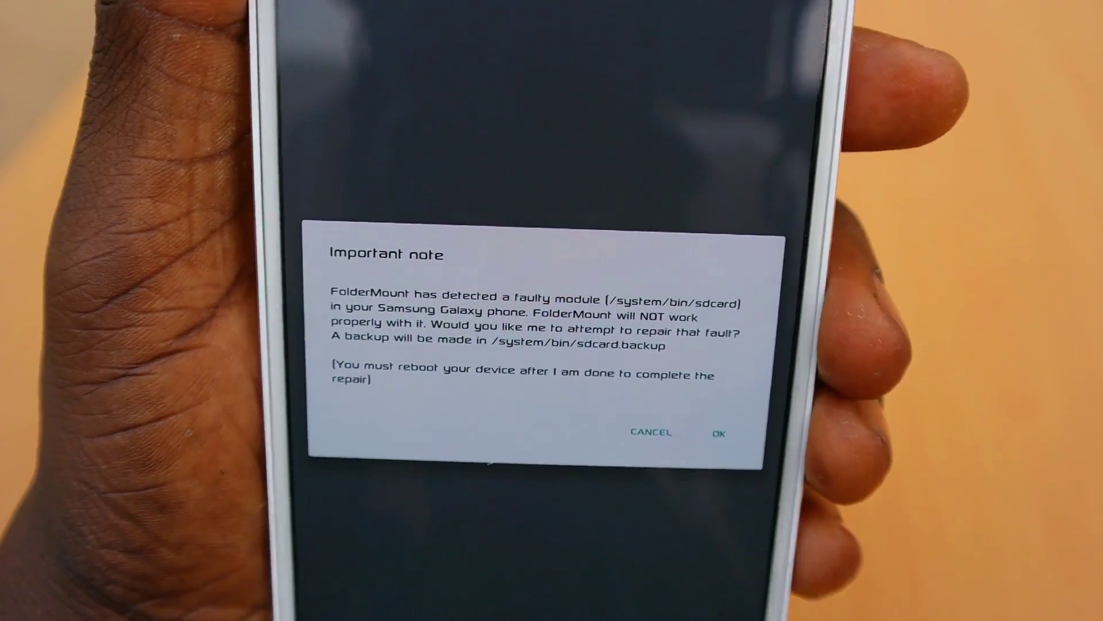
click(717, 433)
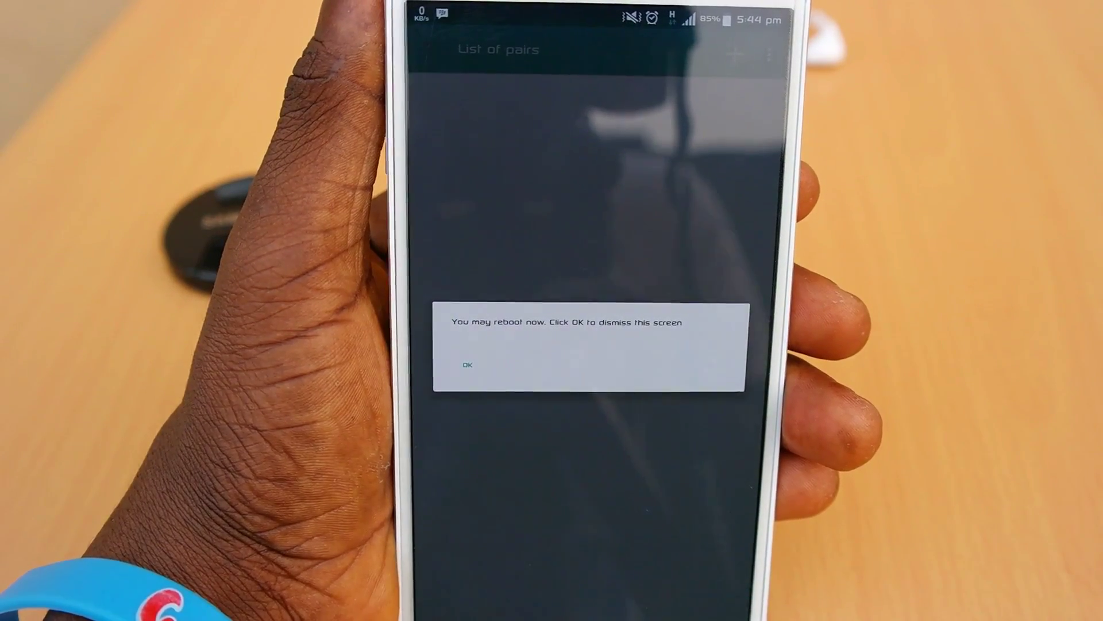
click(467, 364)
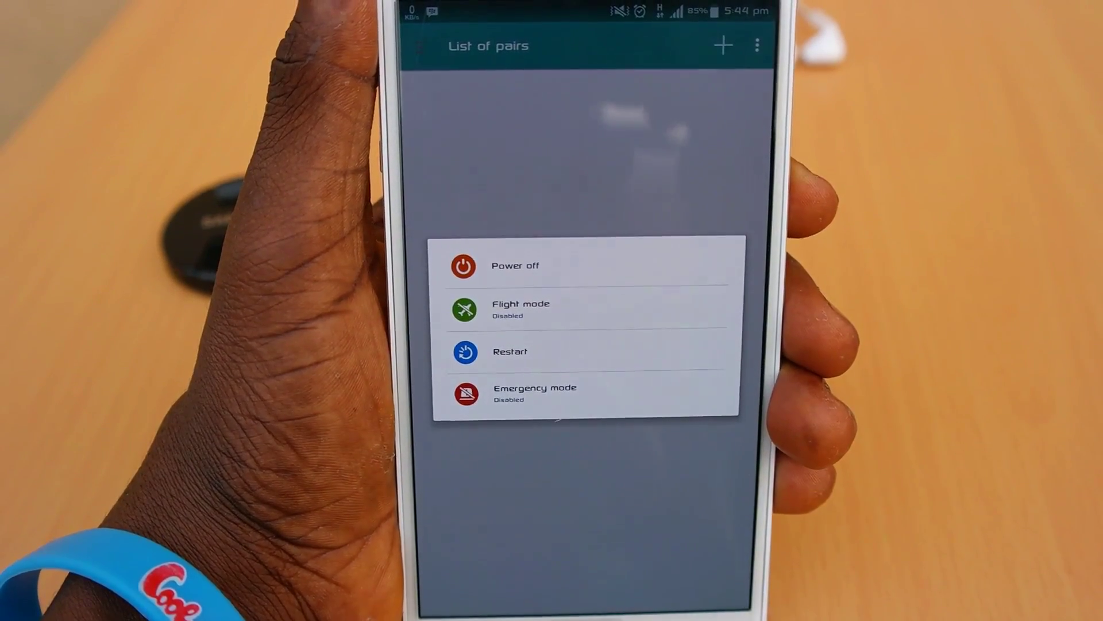
click(509, 352)
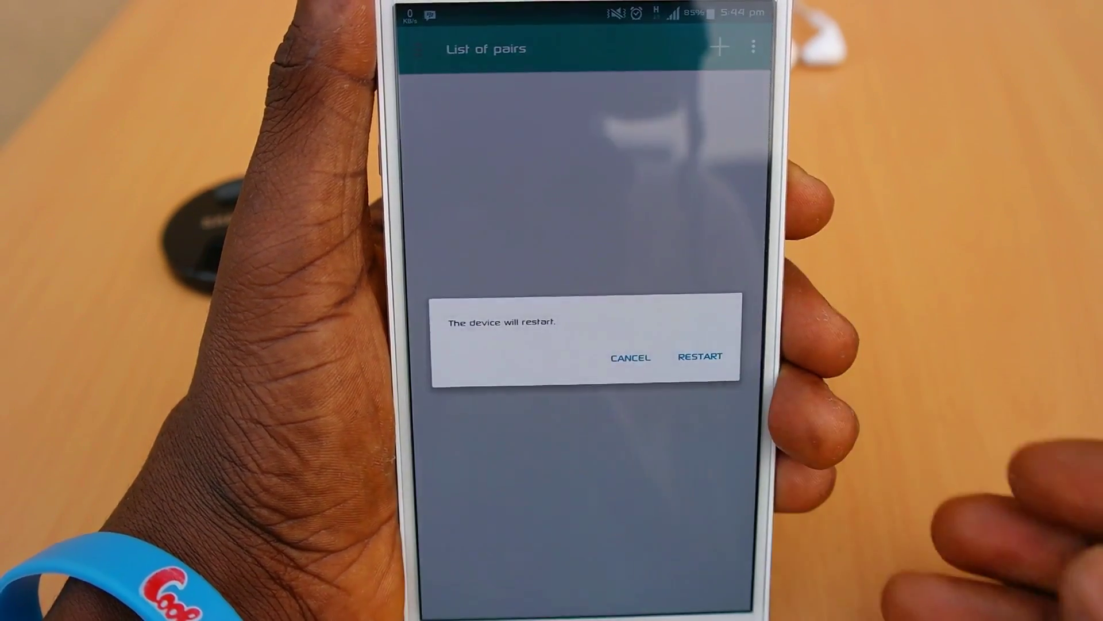
click(700, 356)
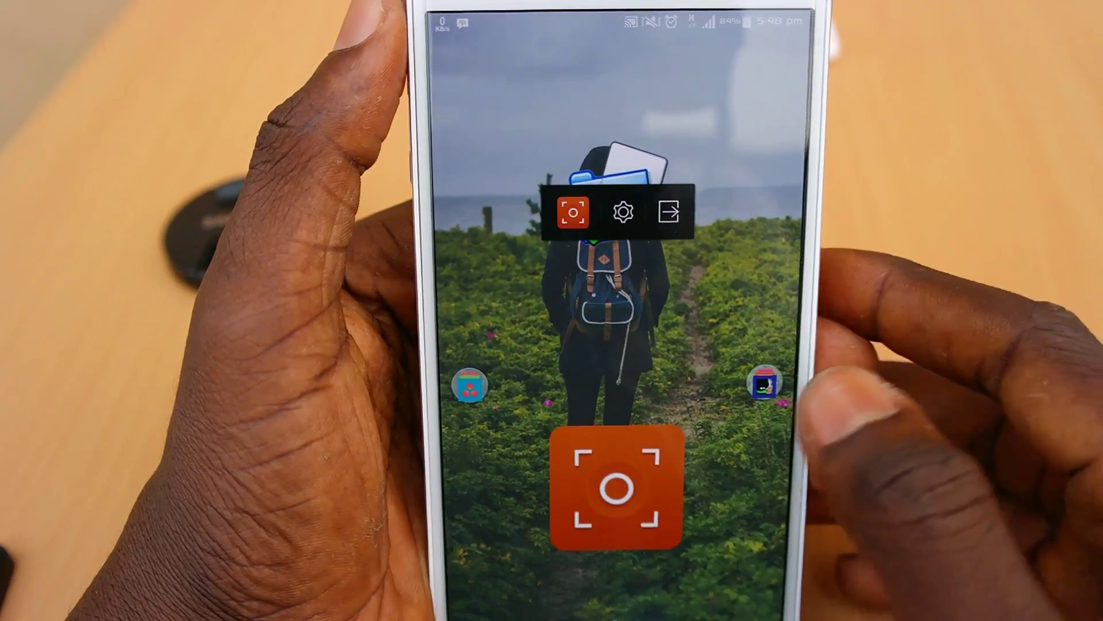
Start a new screen recording from the floating AZ bubble
click(618, 211)
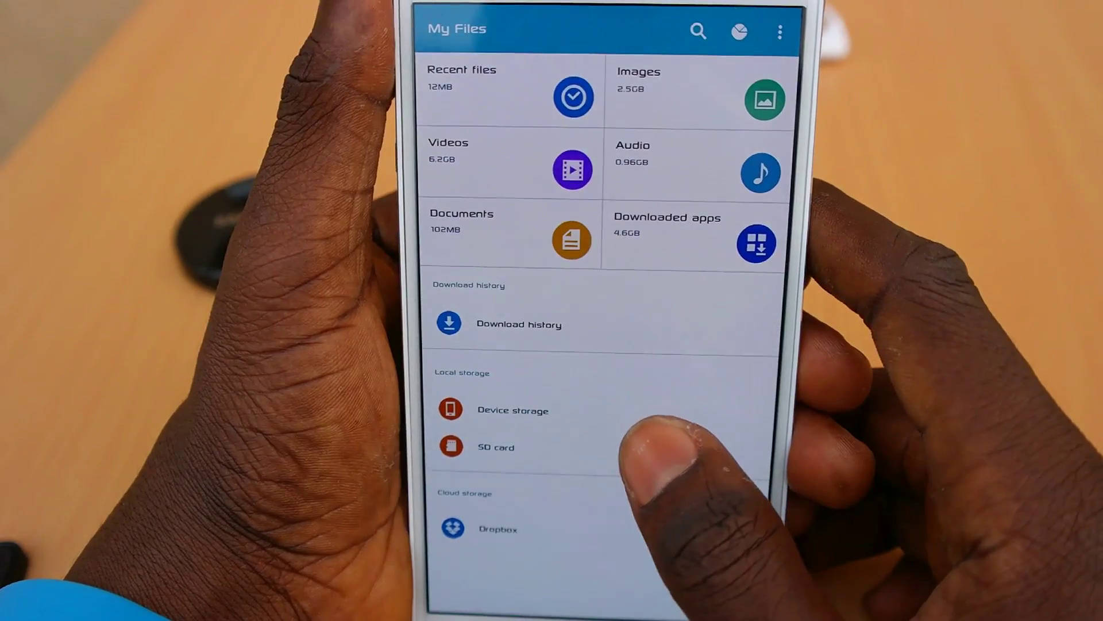
Browse the SD card in My Files to find the new recording mp4
click(494, 447)
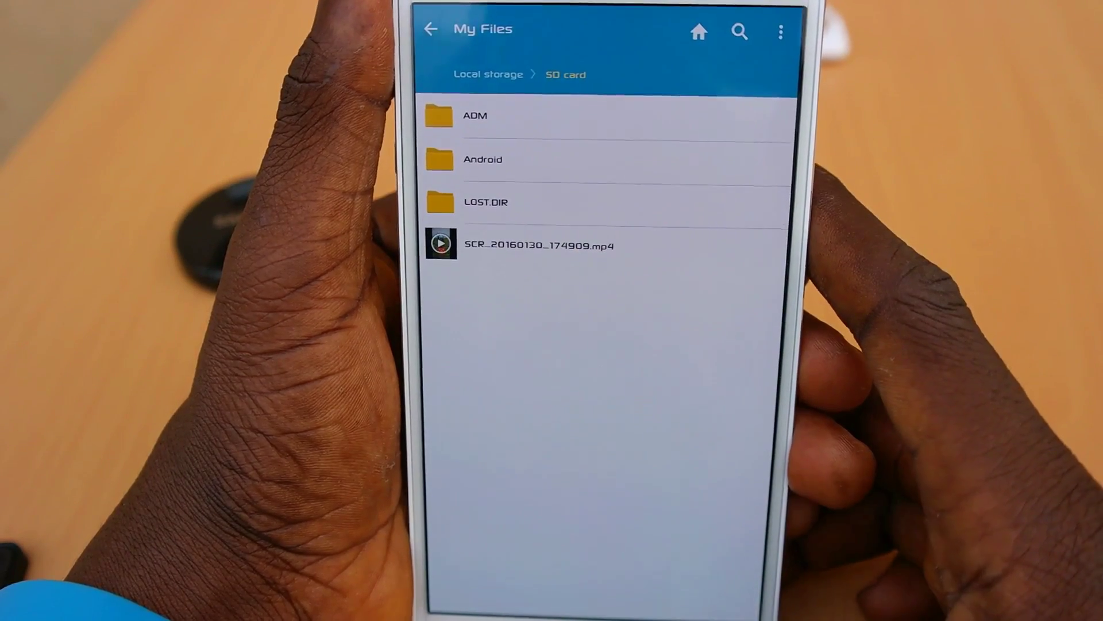